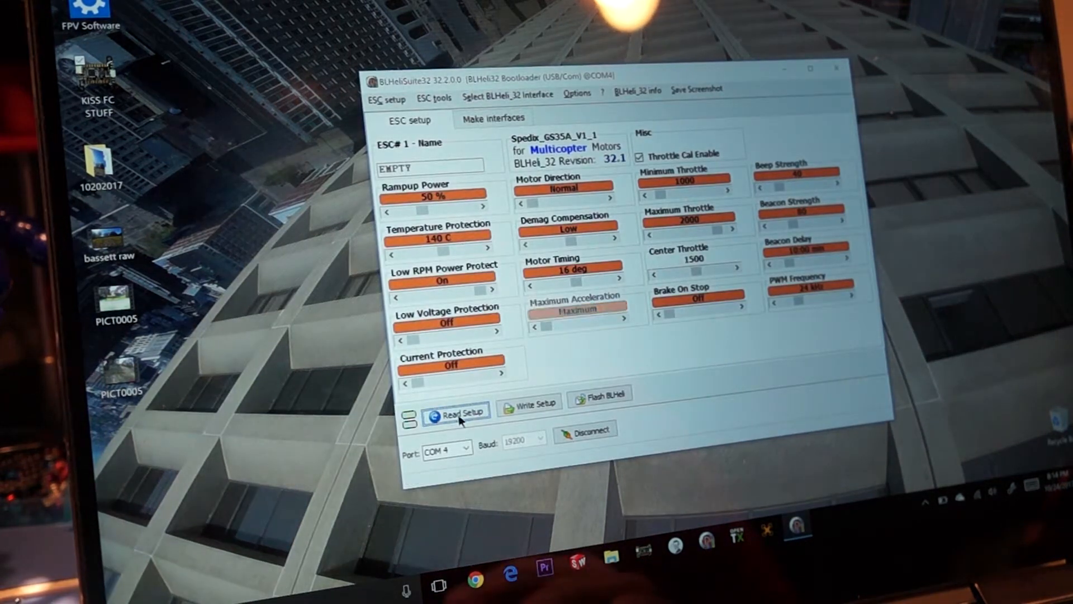
- Read the setup from ESC #1 and acknowledge the success message
click(455, 411)
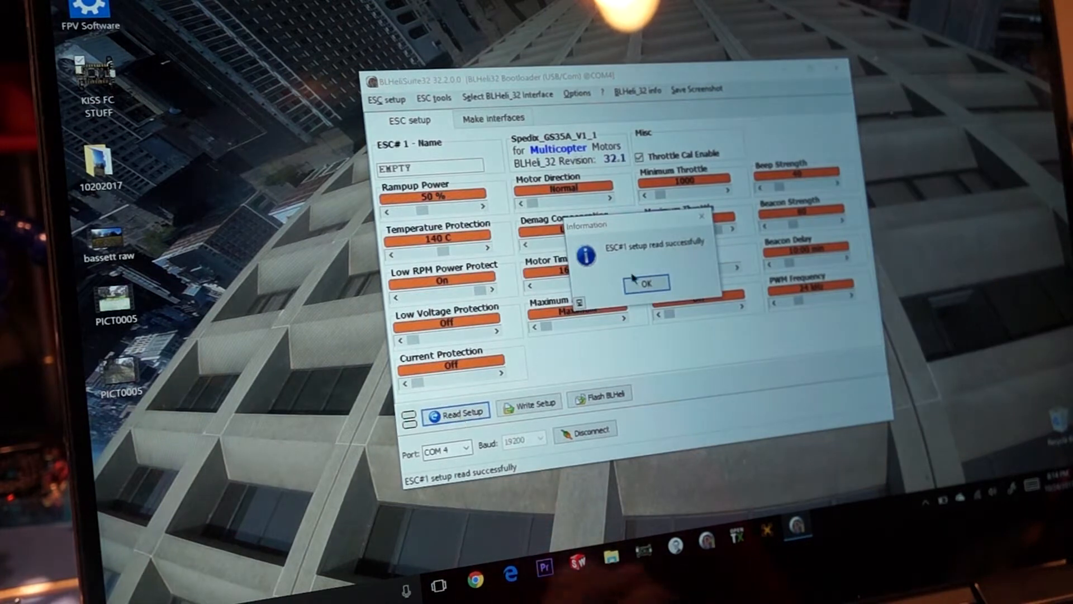
click(644, 282)
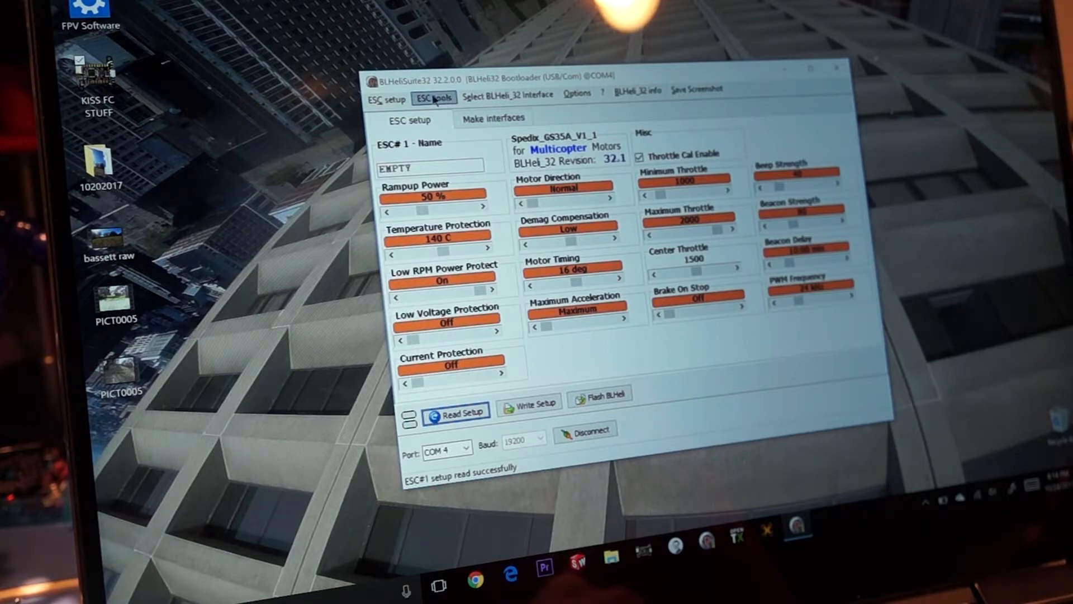
- Glance through the ESC tools and BLHeli_32 Interface menus without changing anything
click(434, 99)
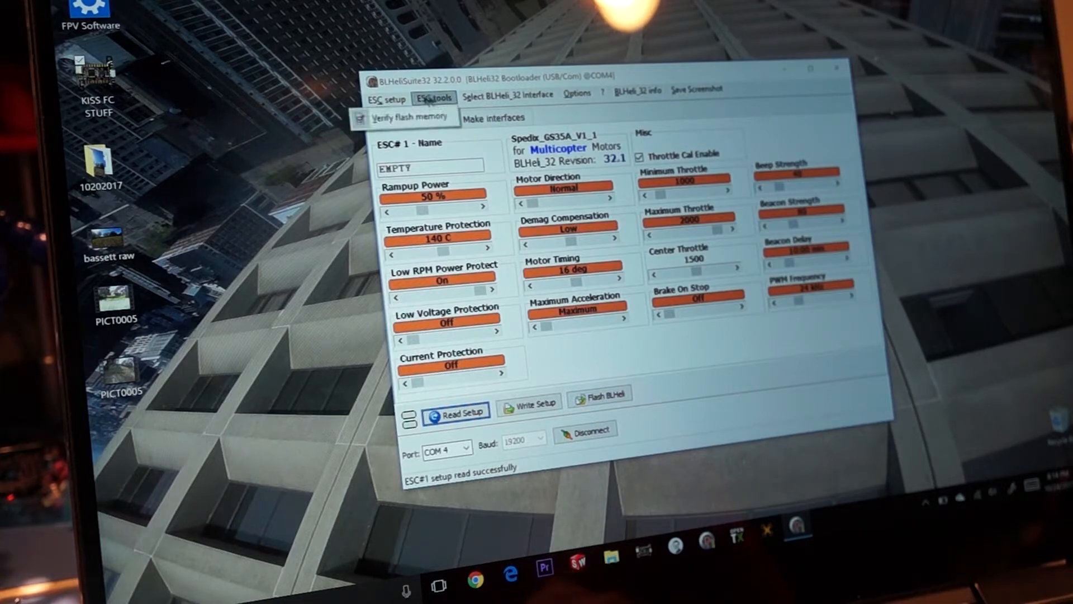
click(506, 93)
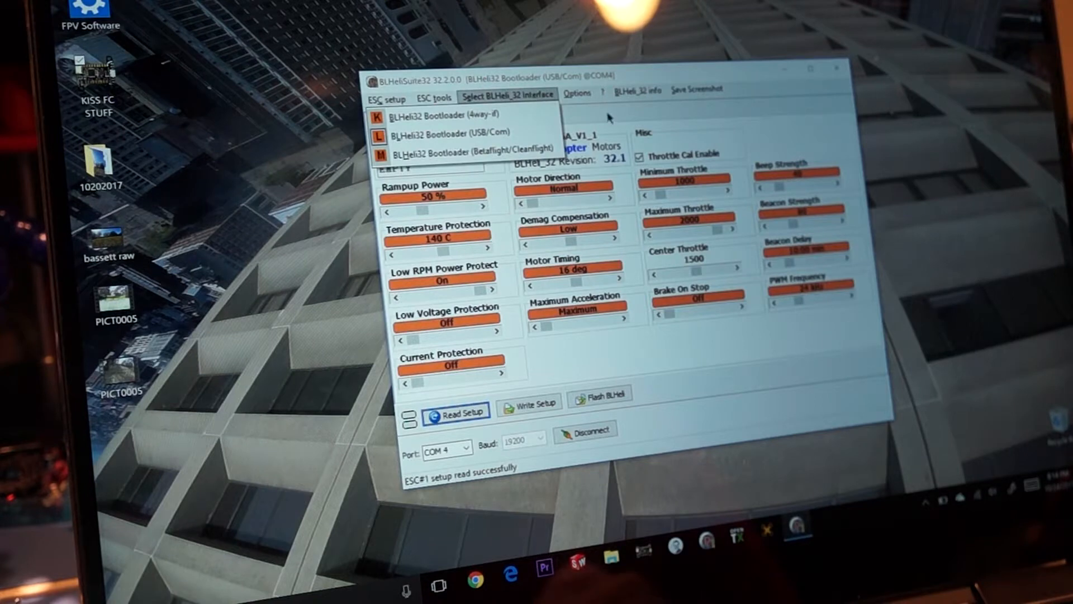
click(606, 116)
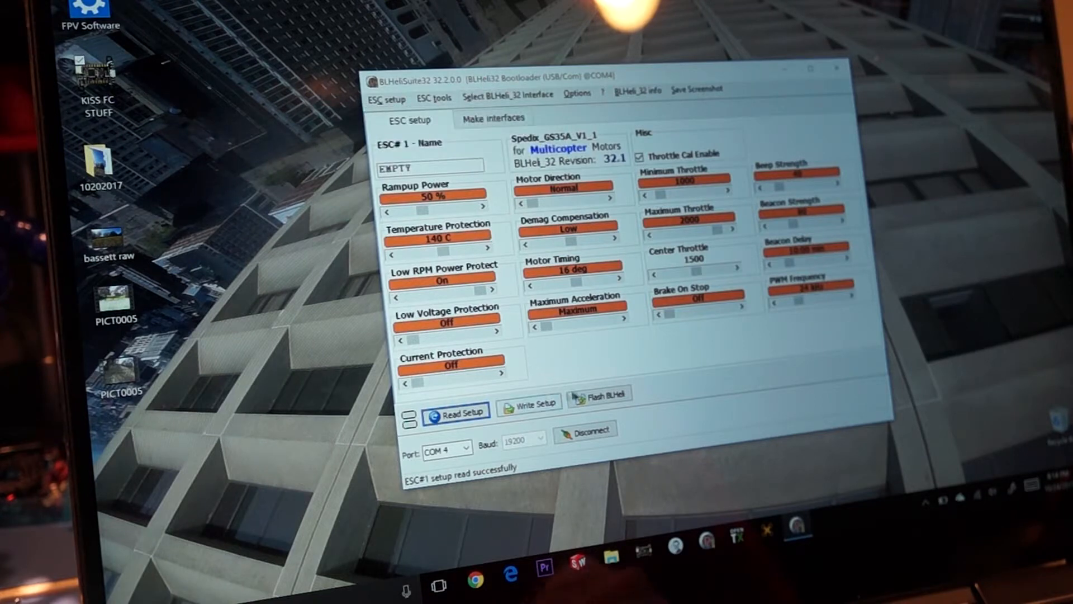
- Flash ESC #1 with Spedix_GS35A_V1_1 MULTI Rev 32.1, confirming the same-revision warning
click(605, 394)
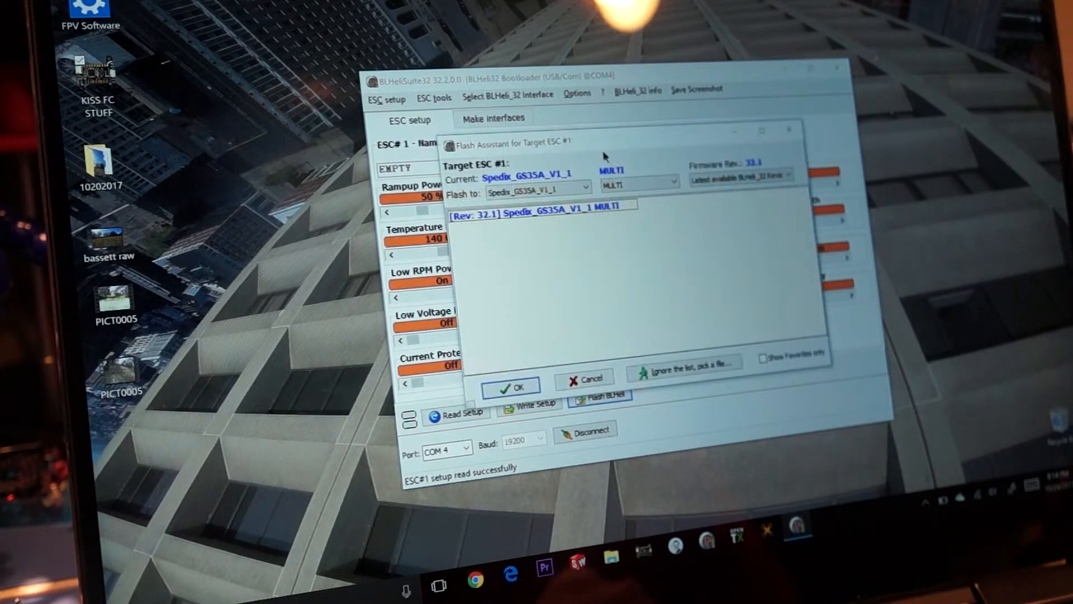
click(539, 206)
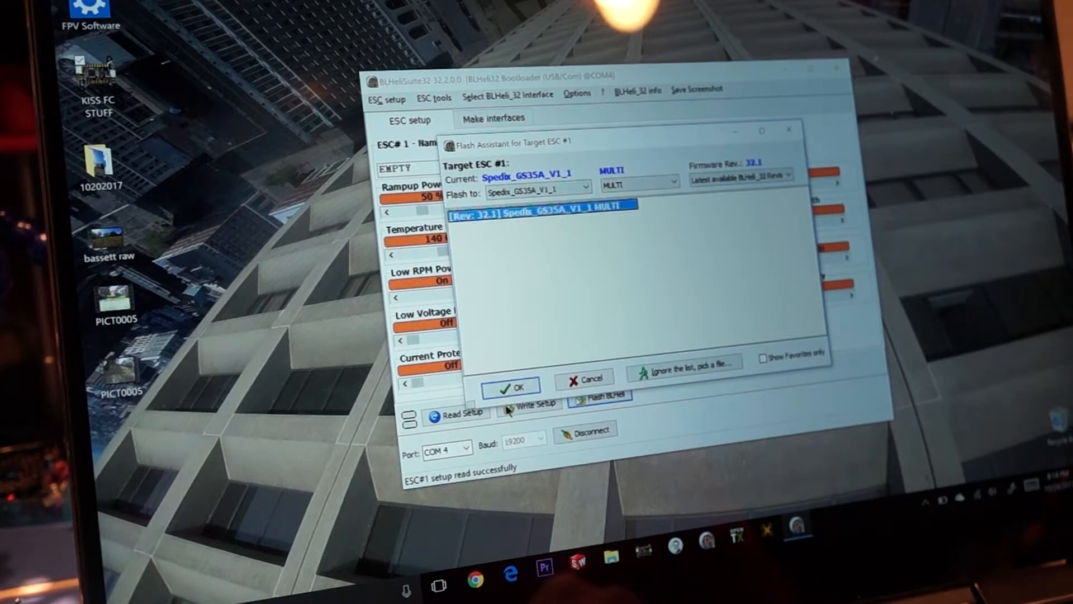
click(510, 385)
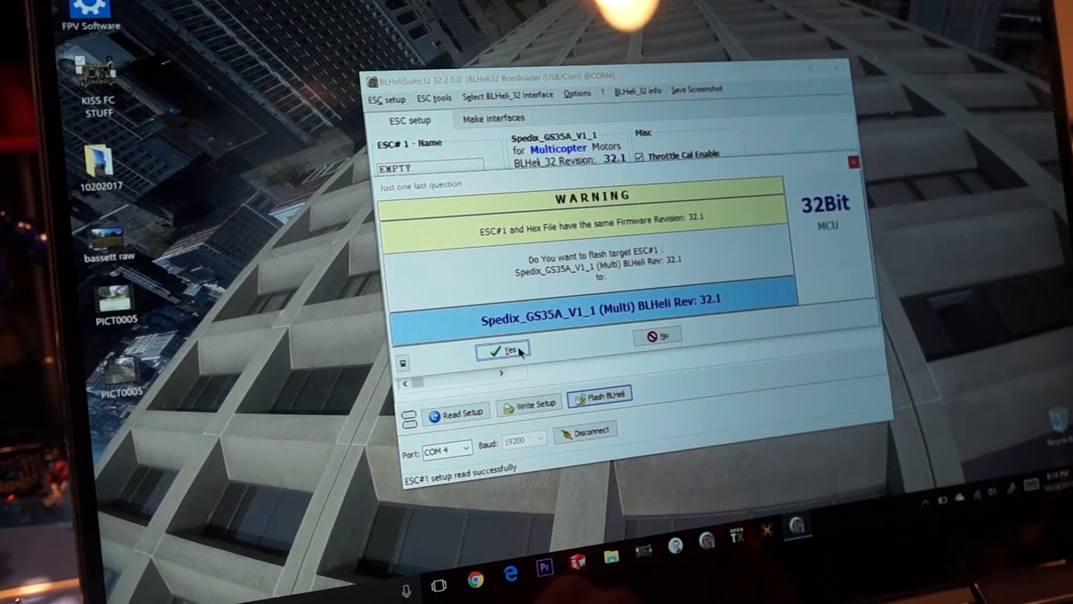
click(505, 350)
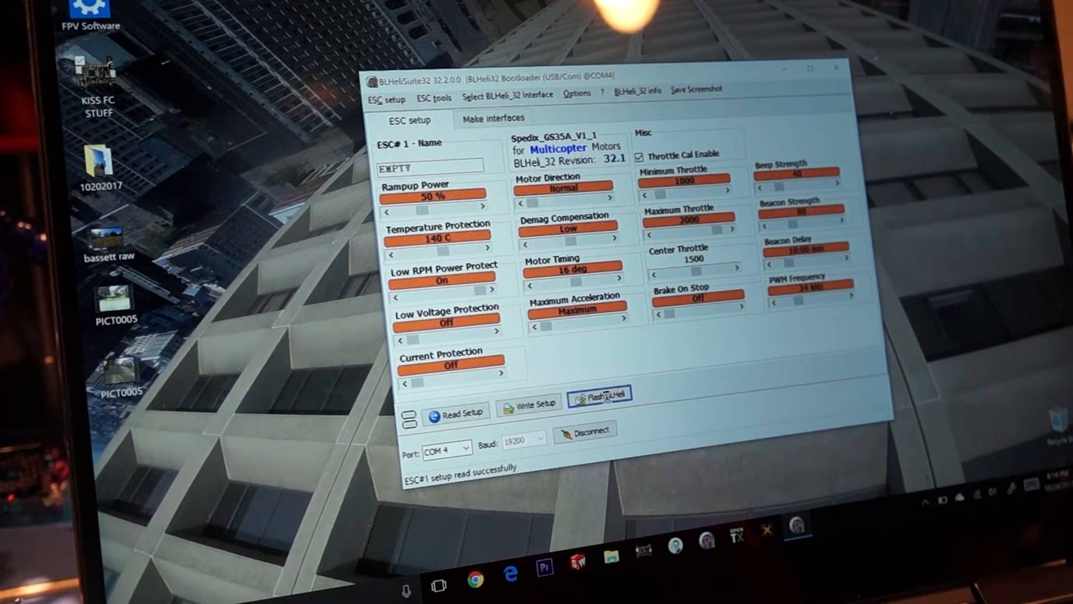
- Repeat the Rev 32.1 flash on ESC #1, confirming the warning again
click(601, 395)
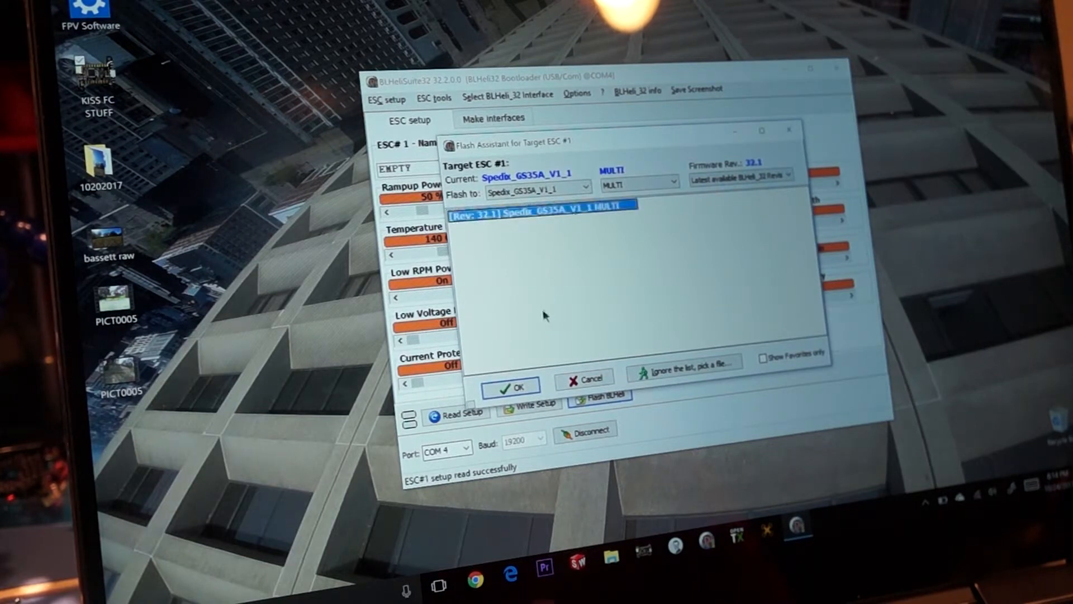
click(511, 385)
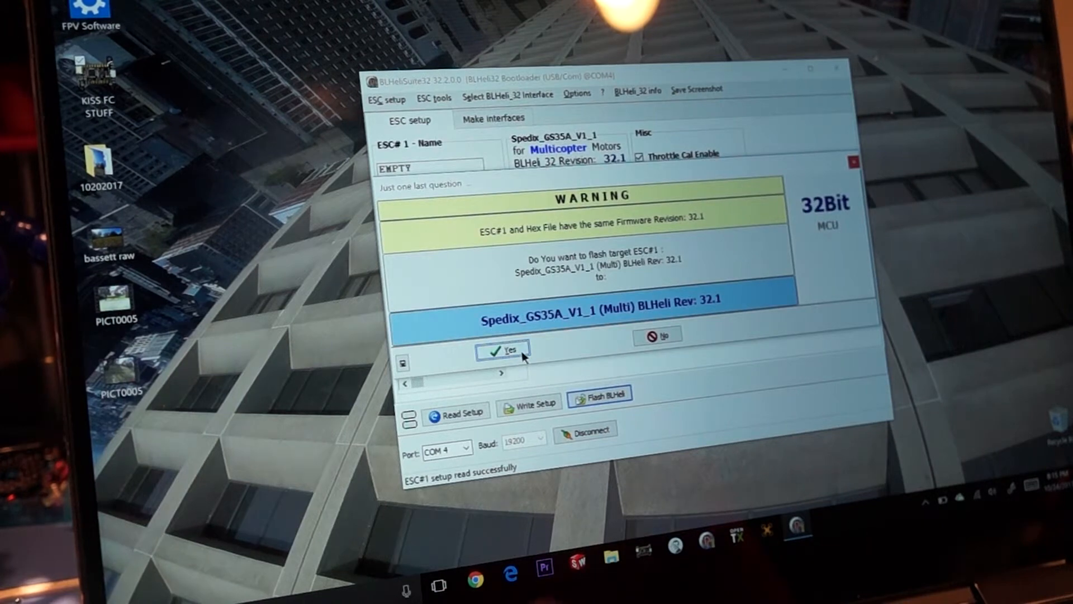
click(503, 351)
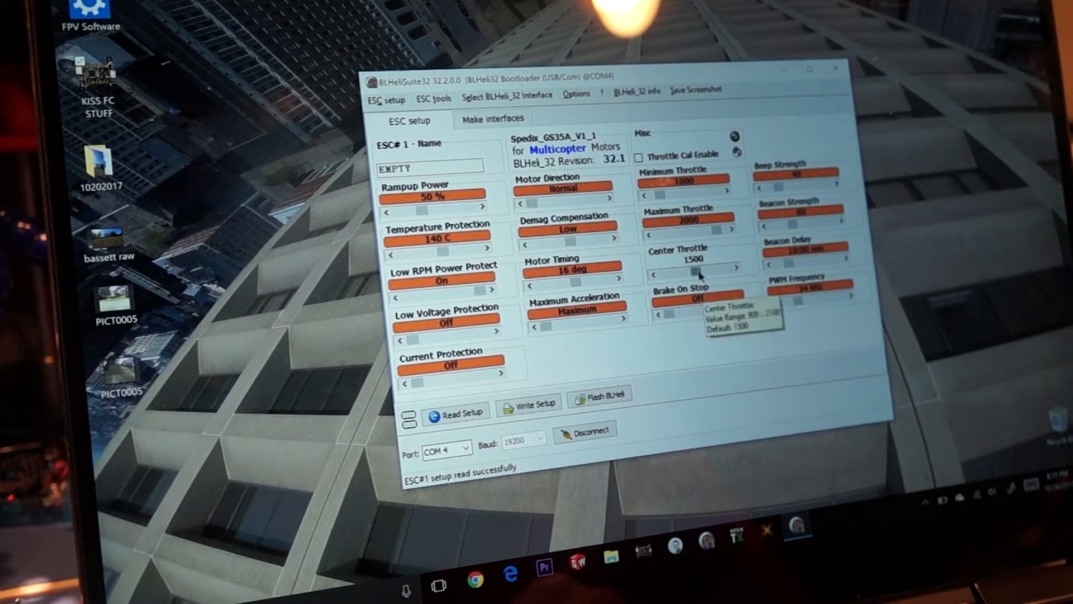
mouse_move(574, 325)
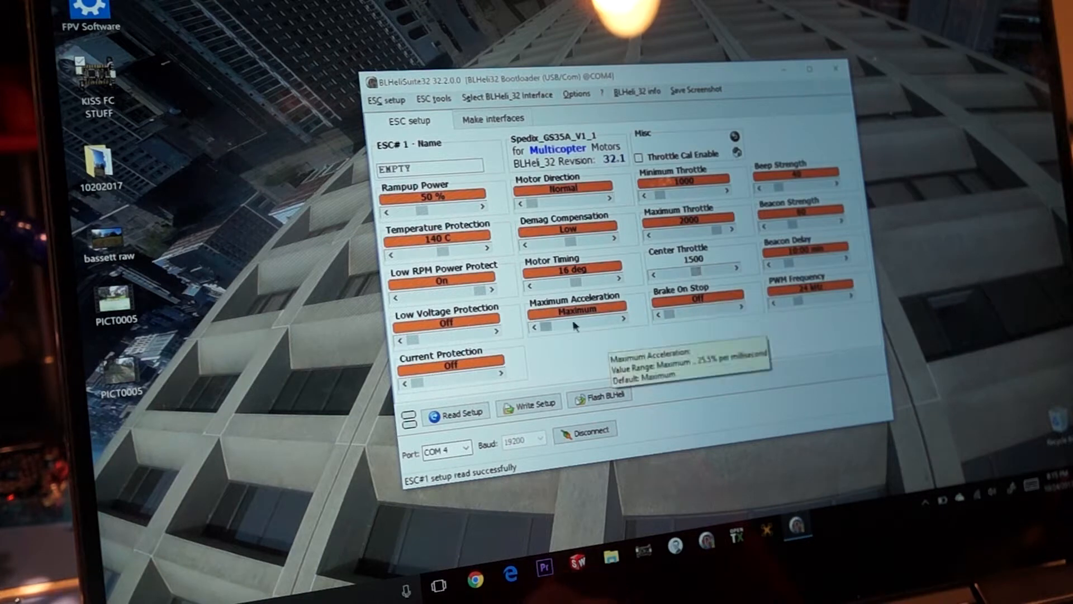
mouse_move(580, 345)
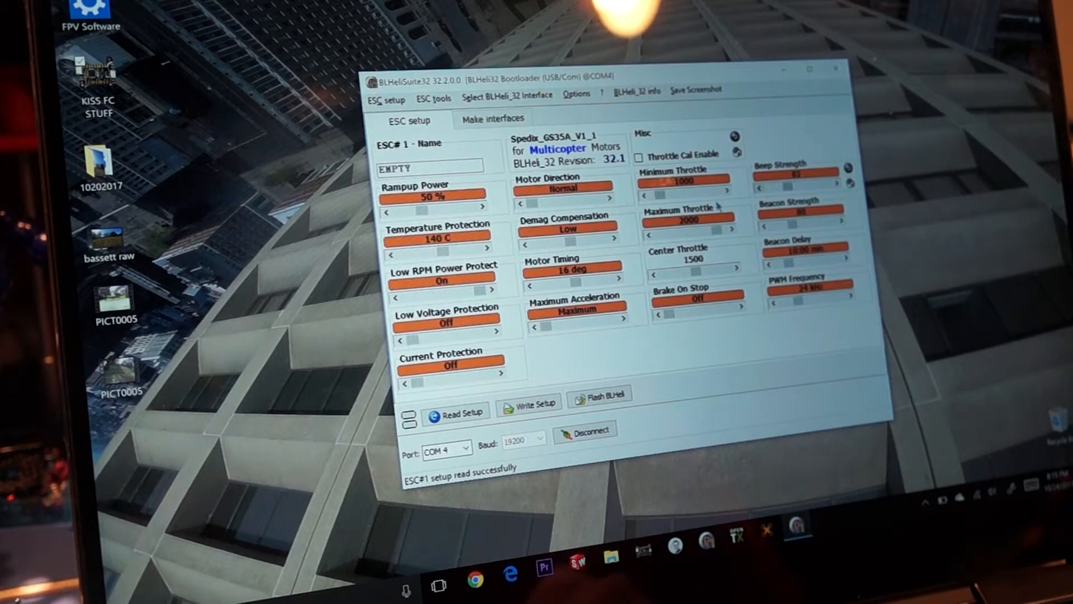
mouse_move(493, 493)
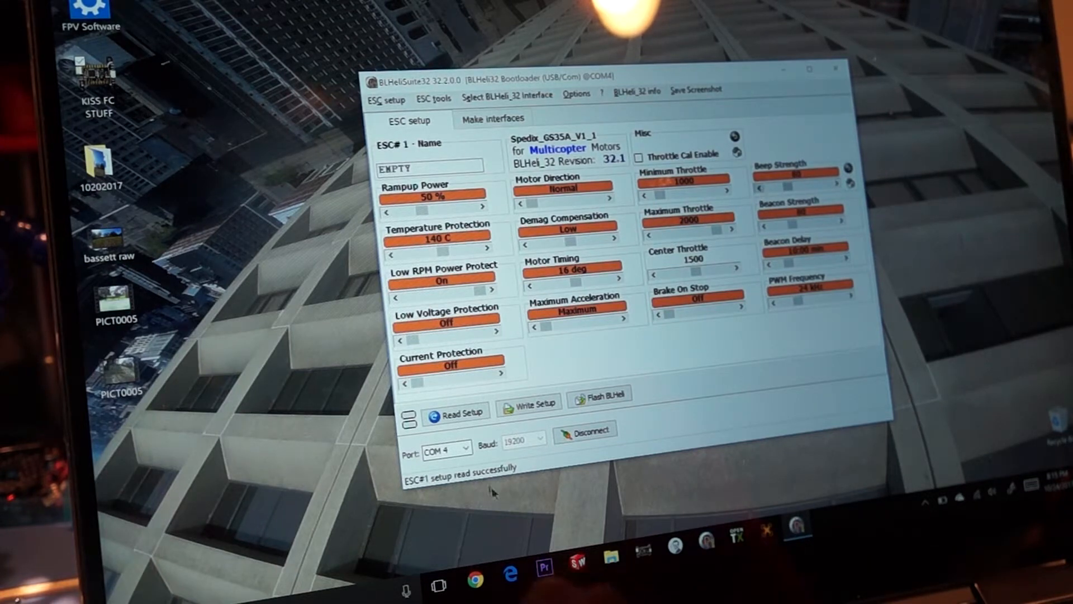
mouse_move(534, 404)
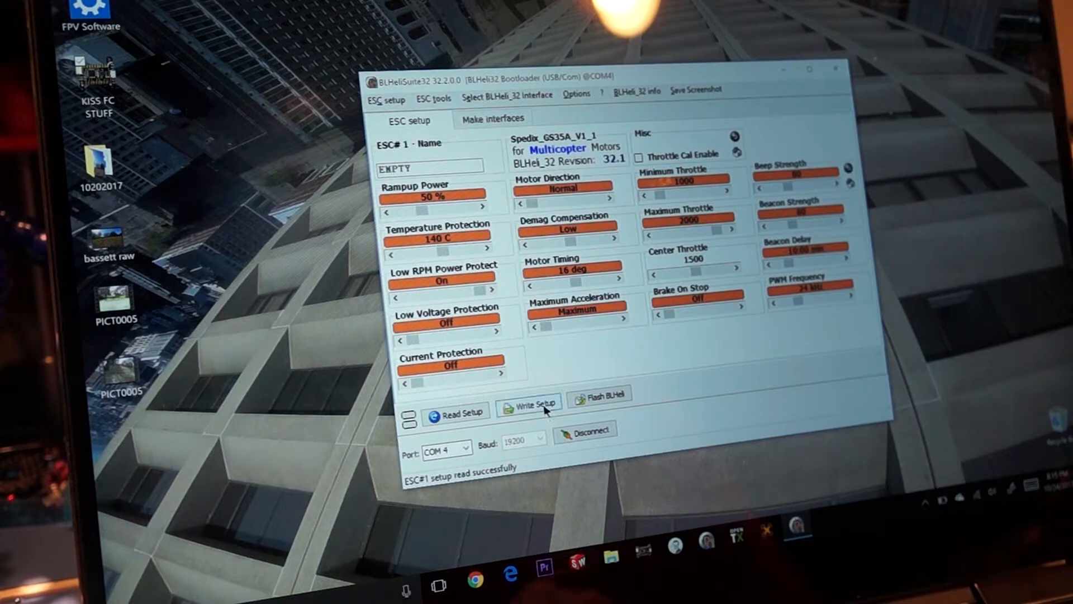
- Write the settings to ESC #1 and acknowledge the Write OK message
click(529, 406)
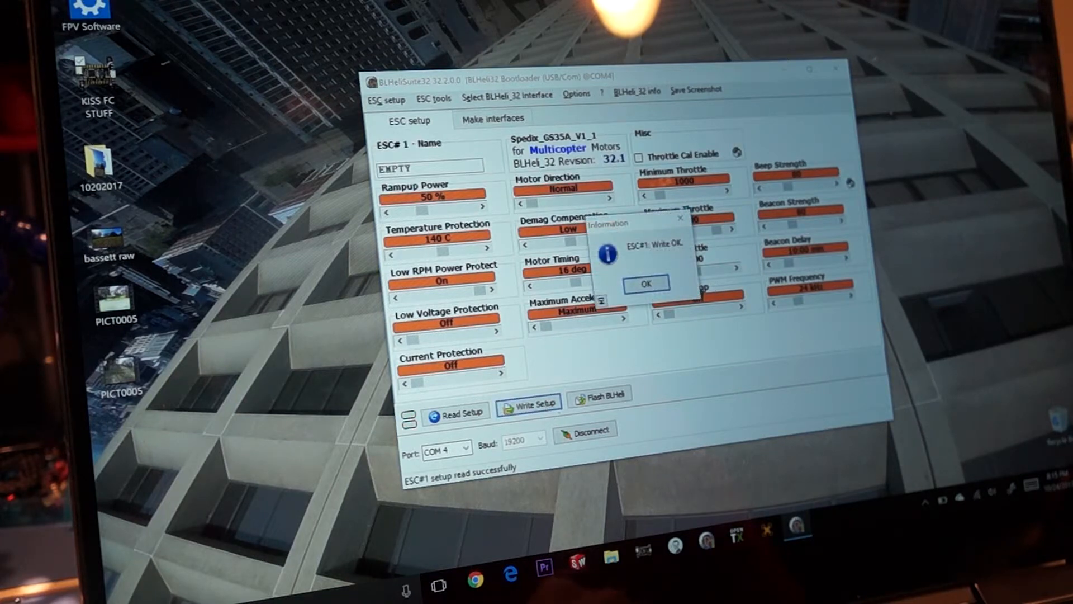
click(644, 283)
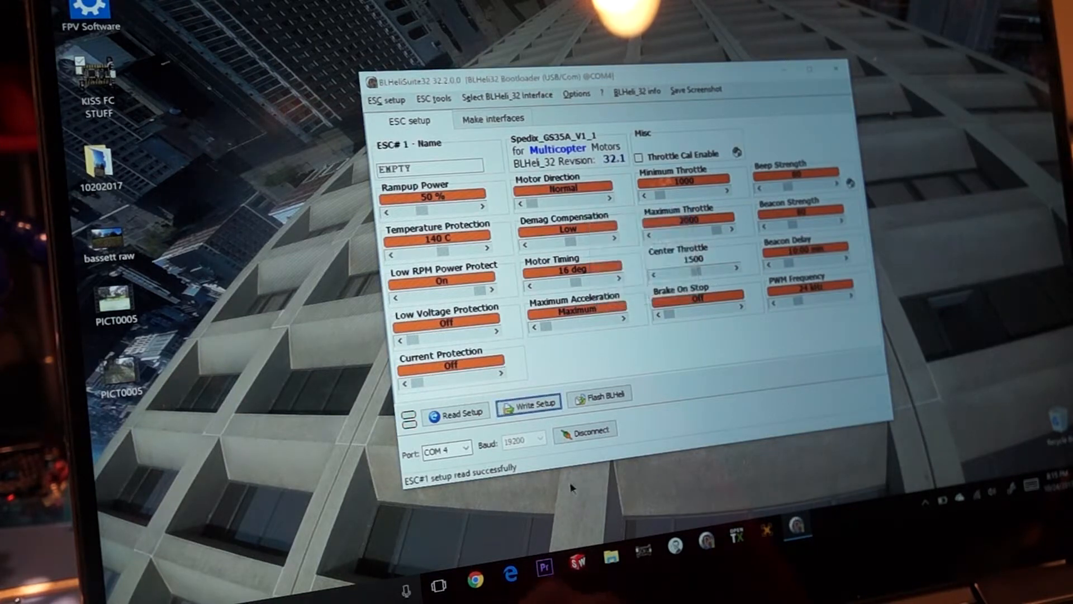
- Disconnect from the ESC, briefly reconnecting before disconnecting again
click(585, 428)
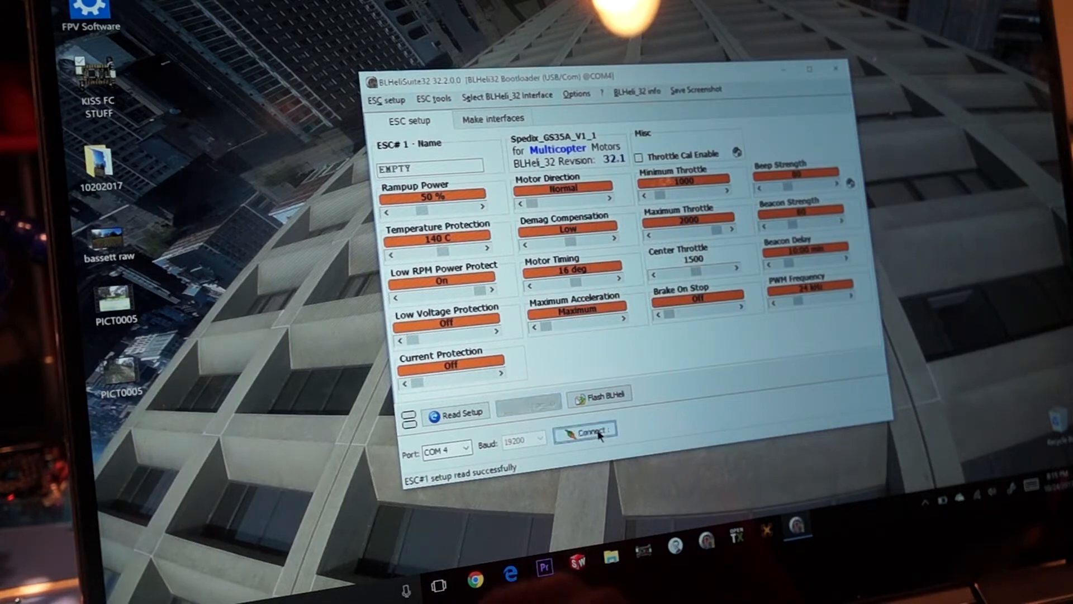
click(584, 431)
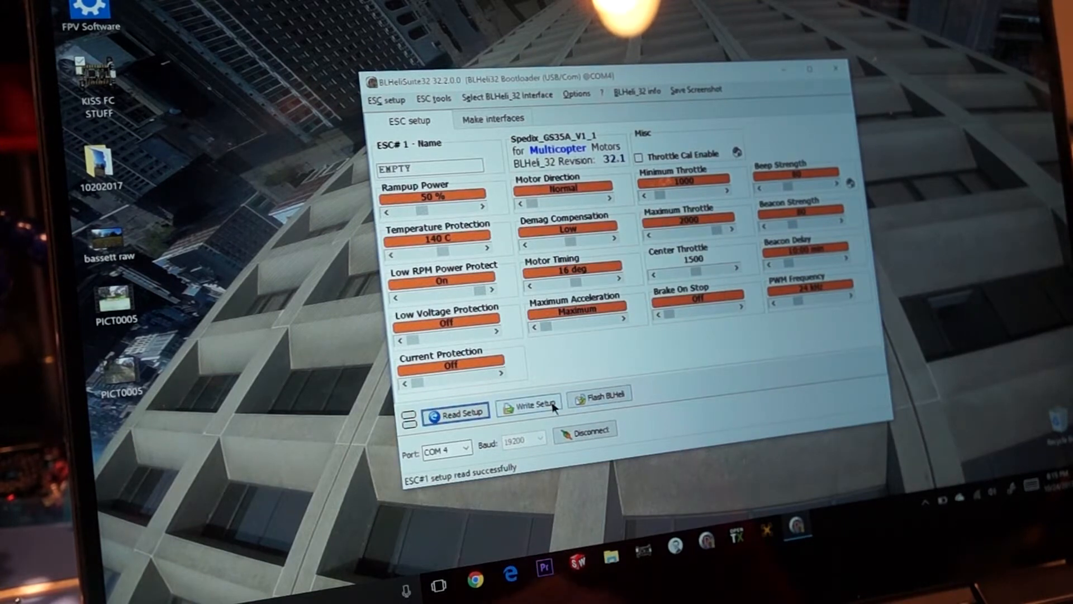
click(584, 428)
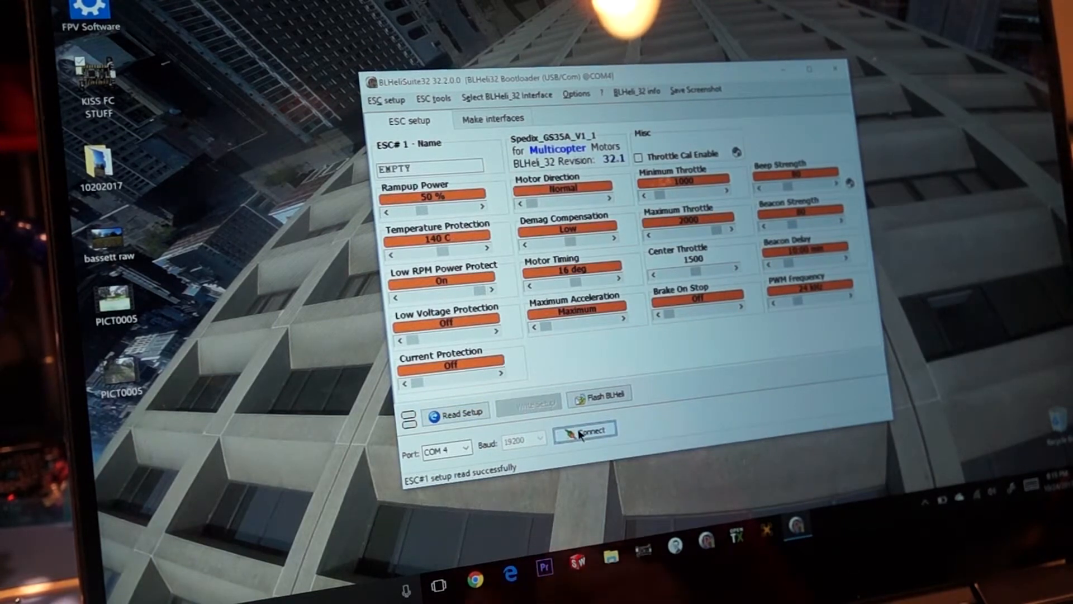
mouse_move(583, 429)
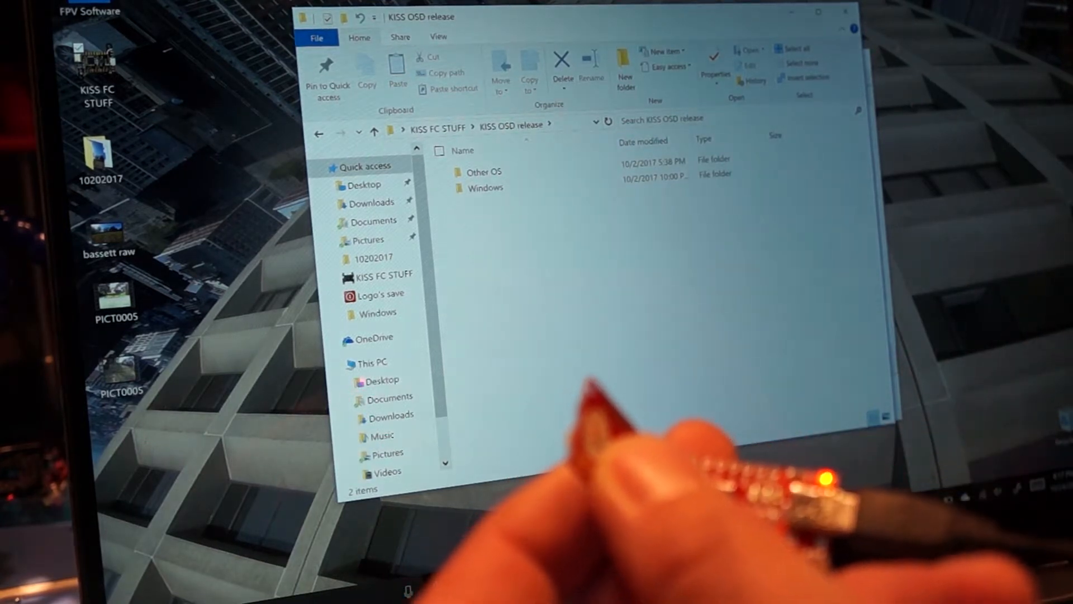
- Enter the KISS OSD release Windows folder and select the KISS OSD V2.4 RC4 config tool file
click(487, 188)
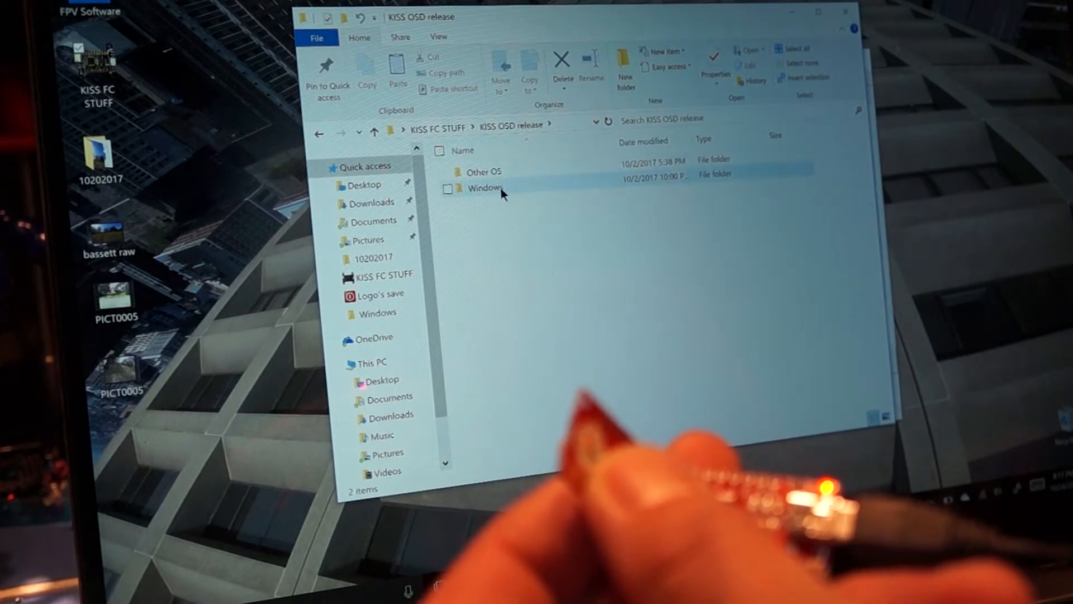
double_click(484, 188)
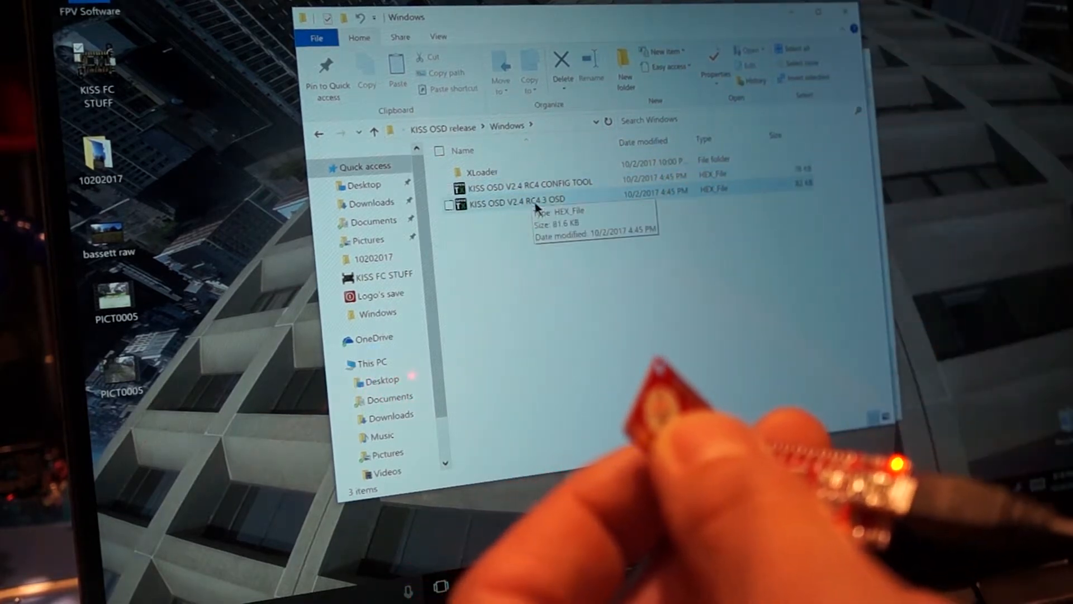
click(527, 182)
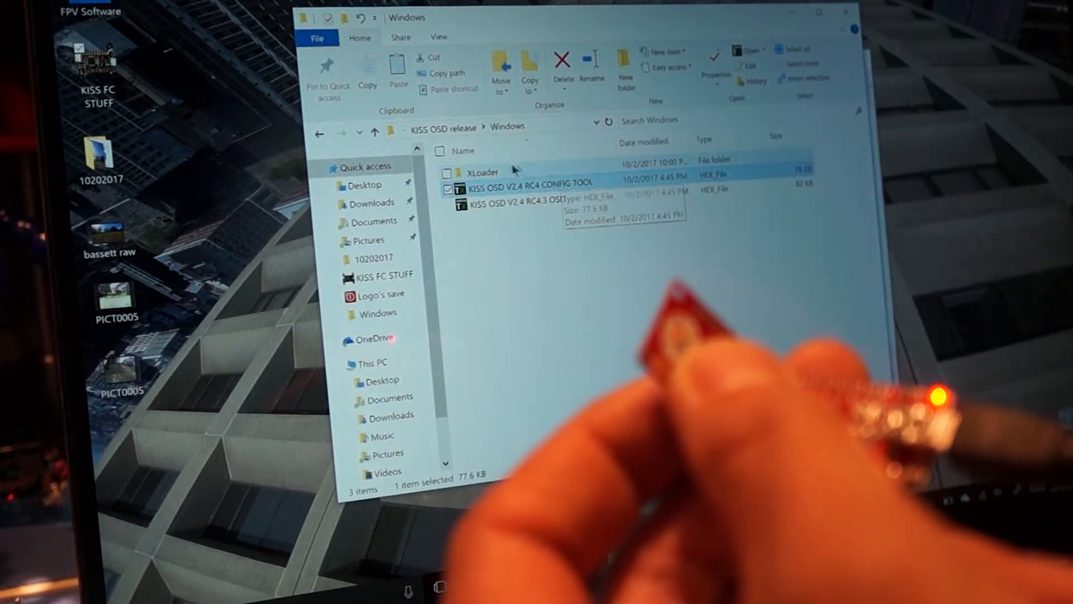
- Launch XLoader from its folder
double_click(484, 172)
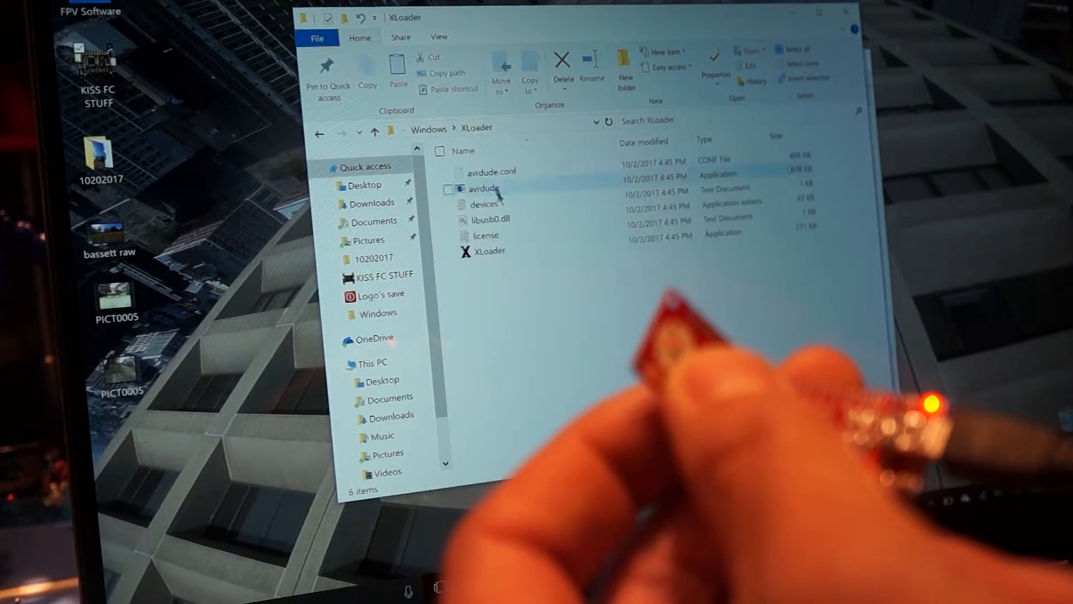
double_click(485, 251)
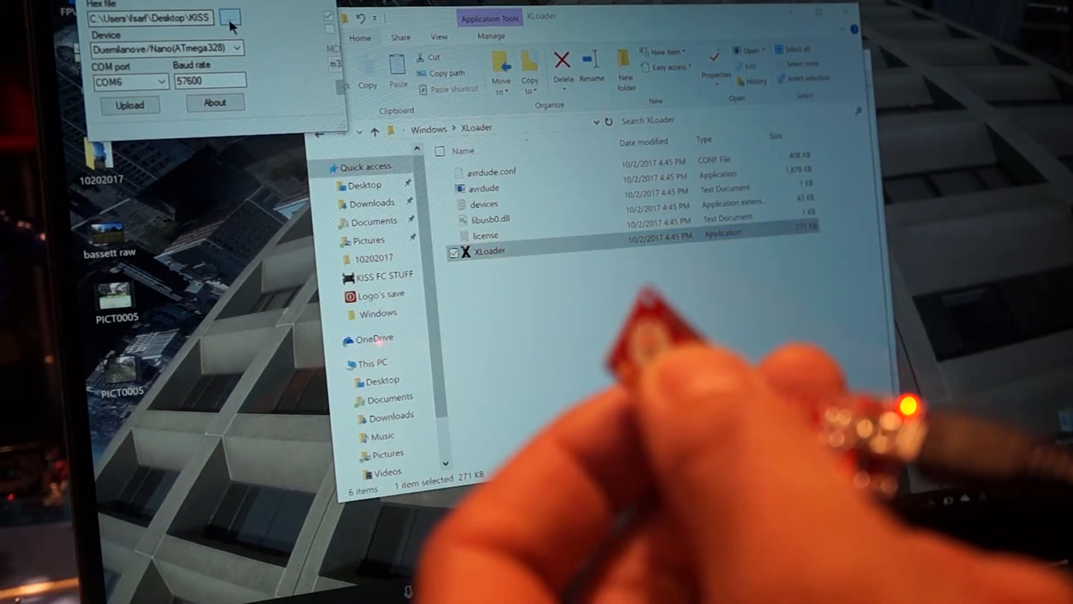
- Choose the KISS OSD V2.4 RC4 CONFIG TOOL hex file for flashing
click(229, 16)
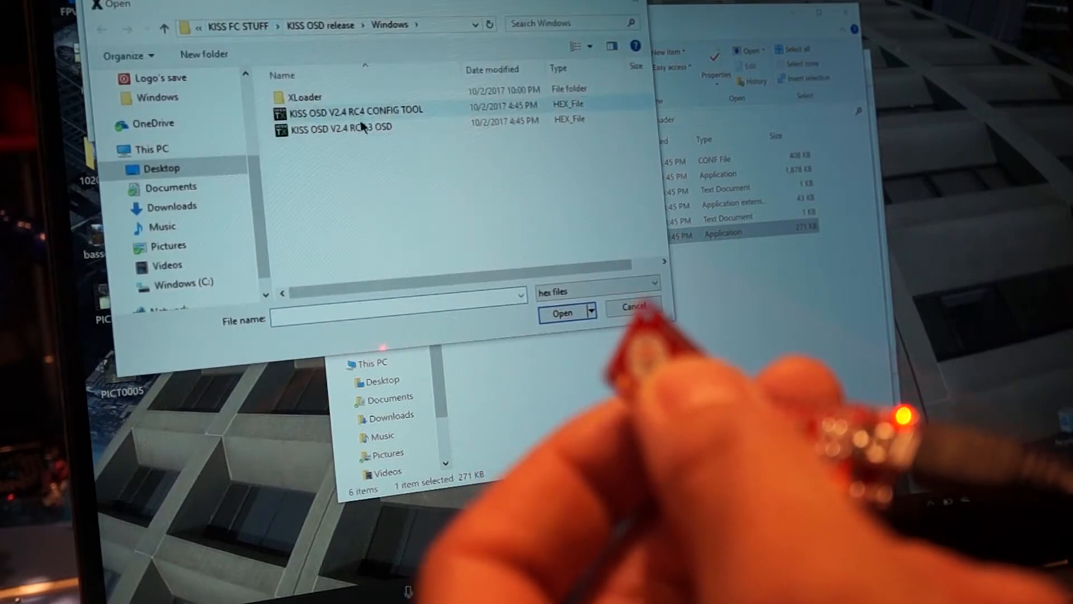
click(353, 110)
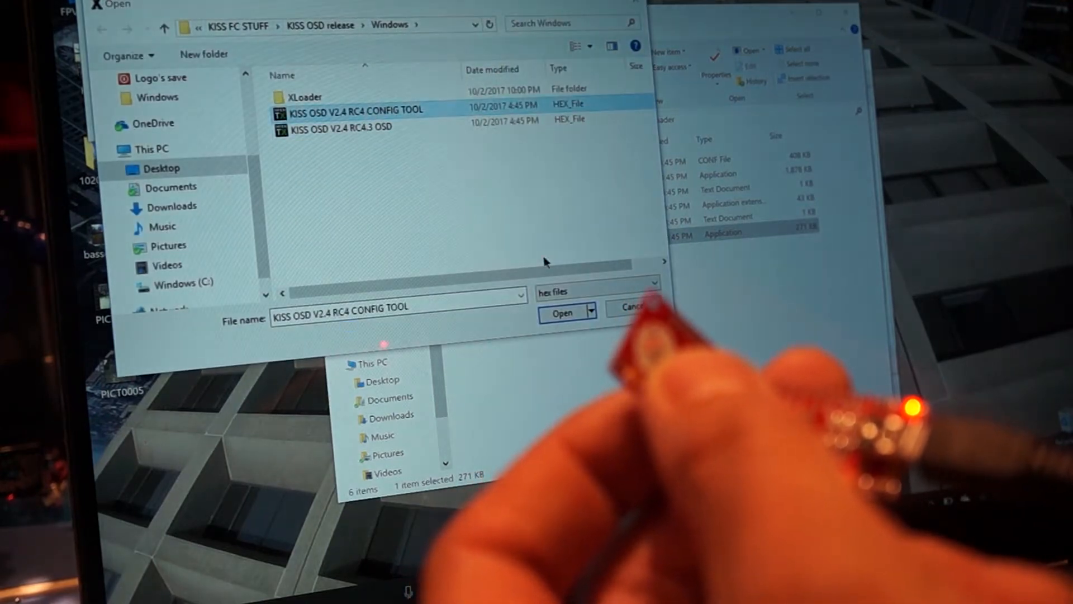
click(562, 313)
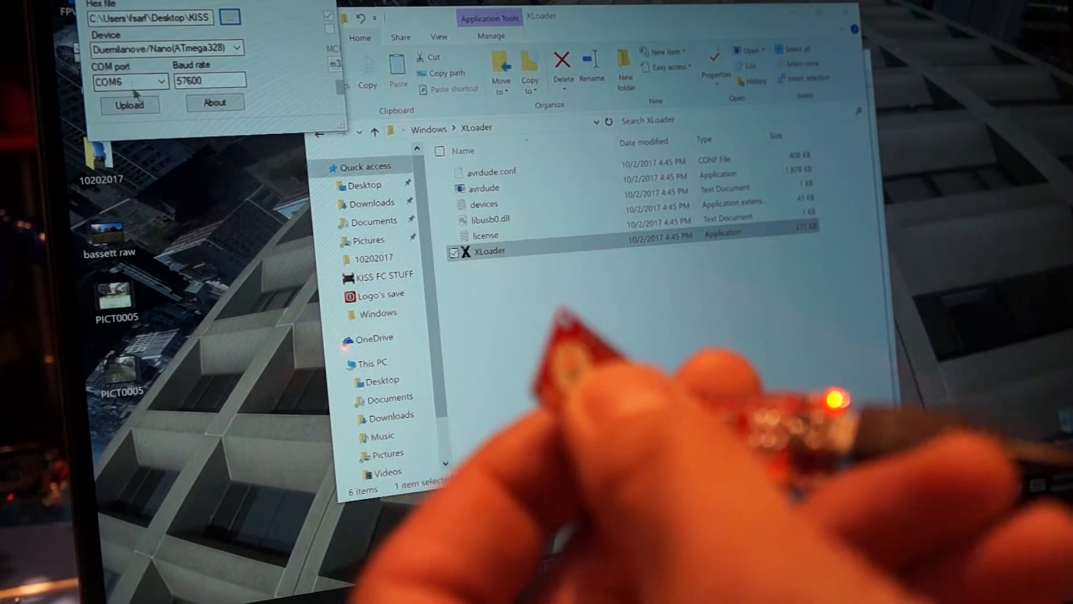
- Upload the config tool hex to the piggy OSD until 28248 bytes are reported
click(129, 104)
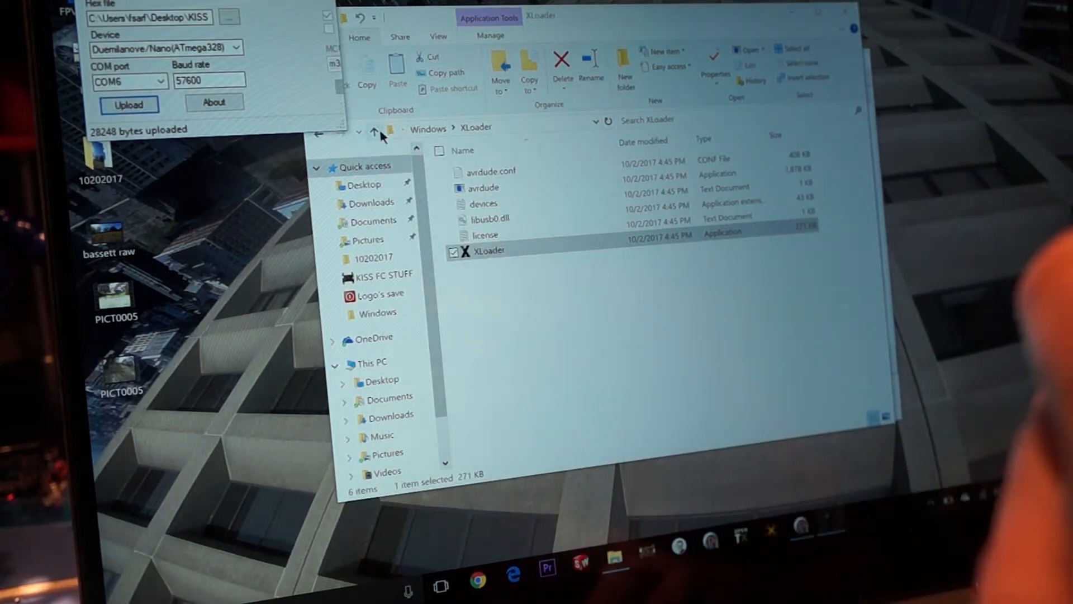
click(374, 131)
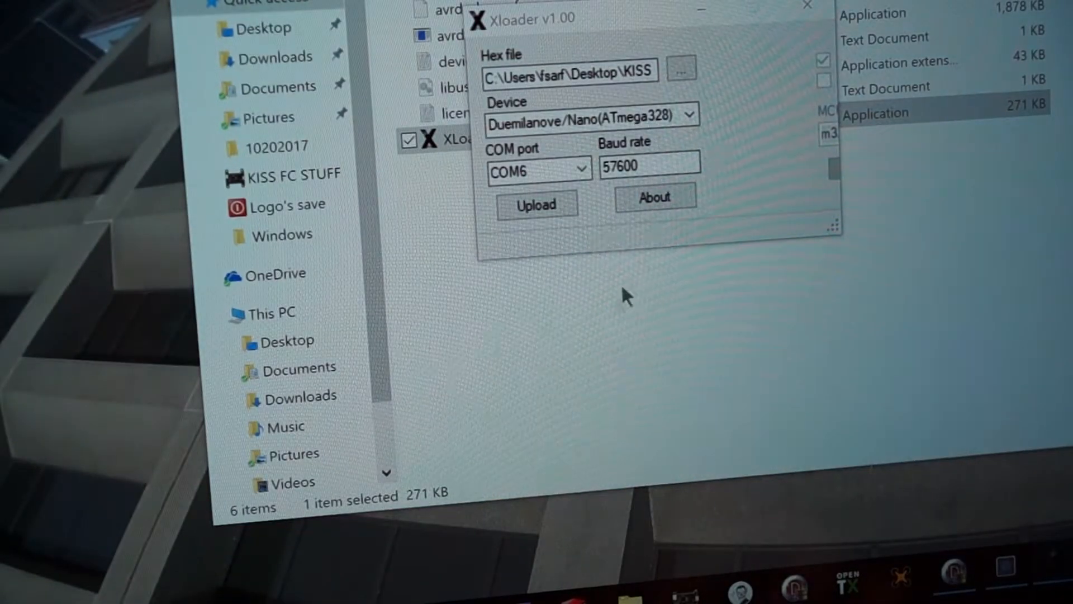
- Show XLoader's board list, keeping Duemilanove/Nano (ATmega328) selected
click(690, 115)
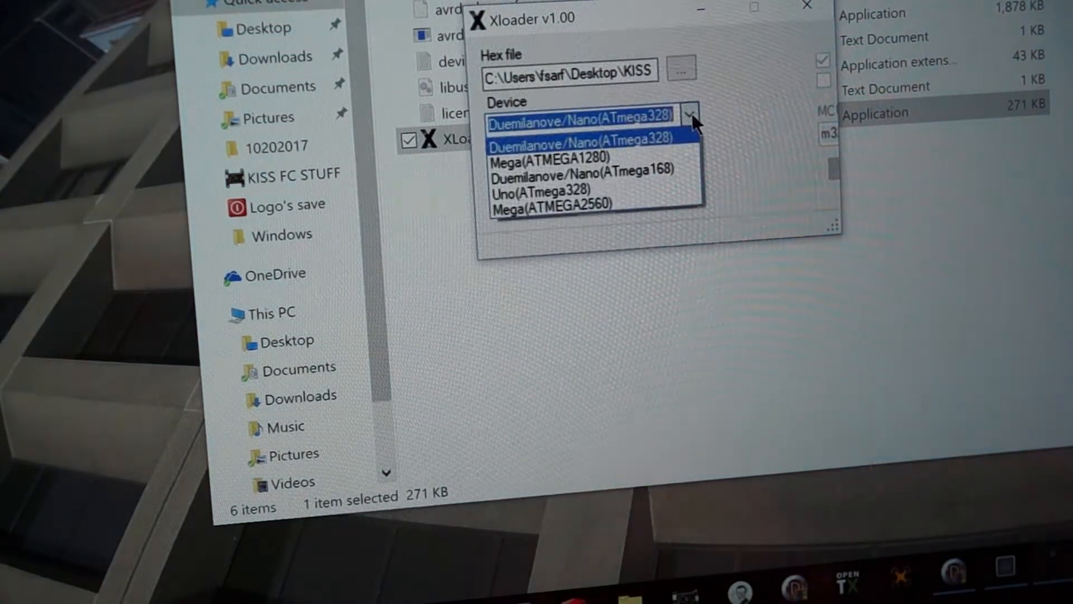
mouse_move(640, 142)
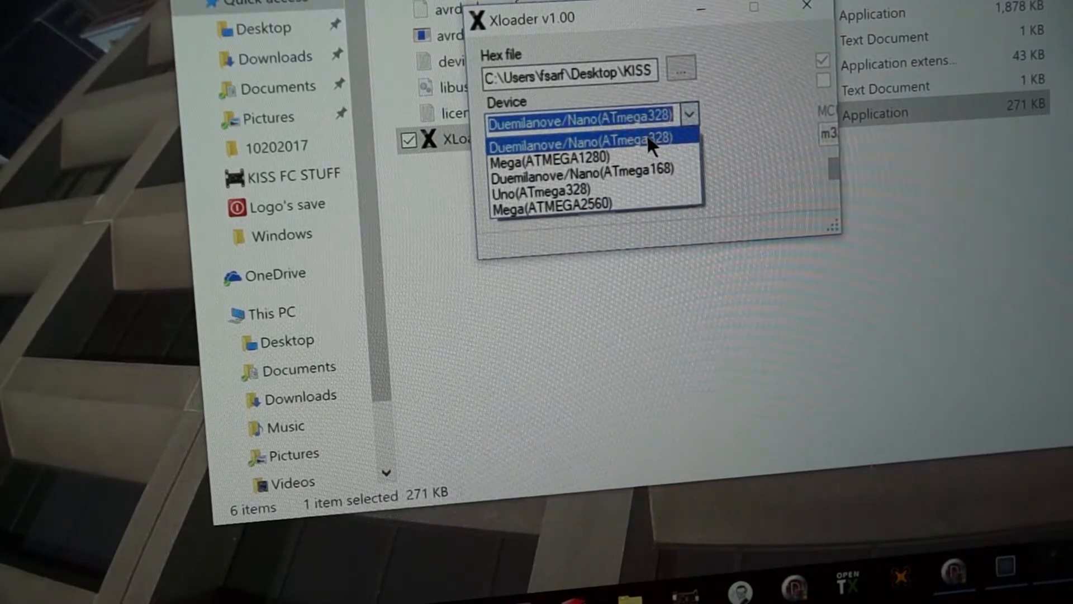
mouse_move(736, 110)
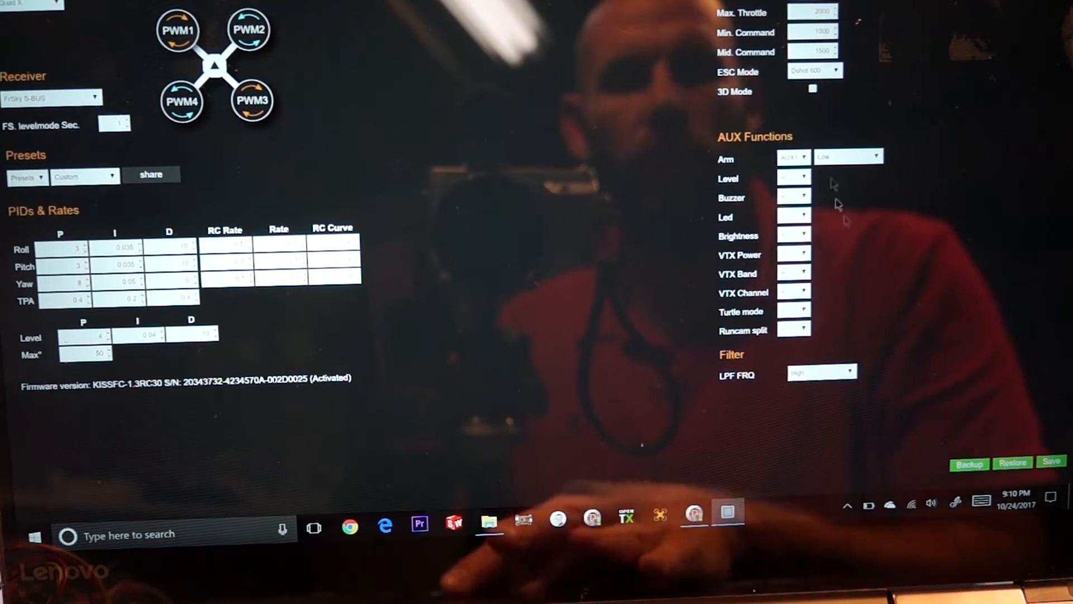
- Set the VTX config type to IRC Tramp HV in the advanced settings
scroll(down, 3)
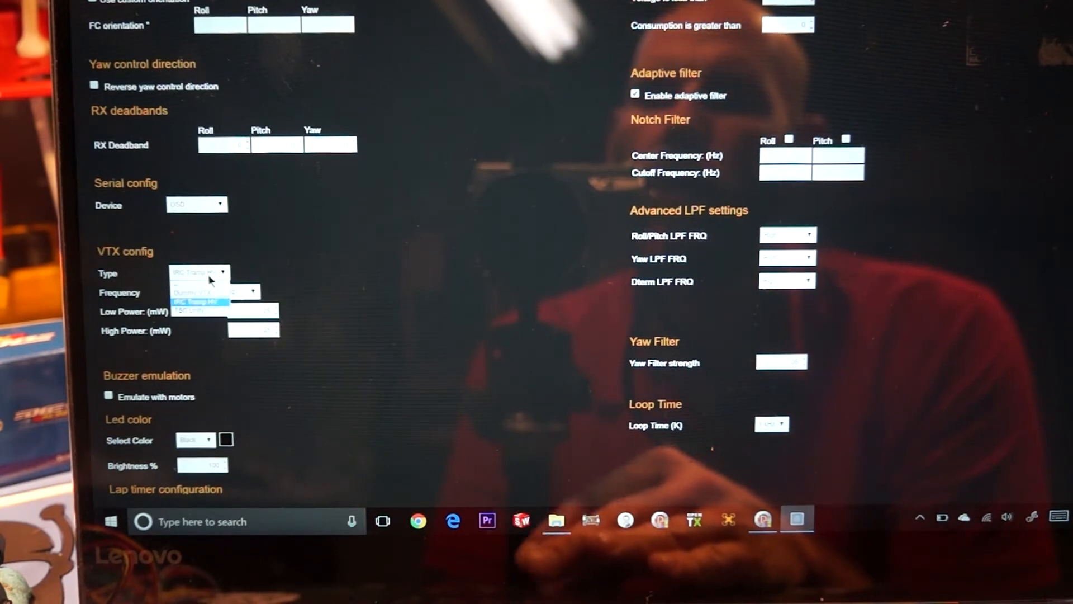
mouse_move(194, 311)
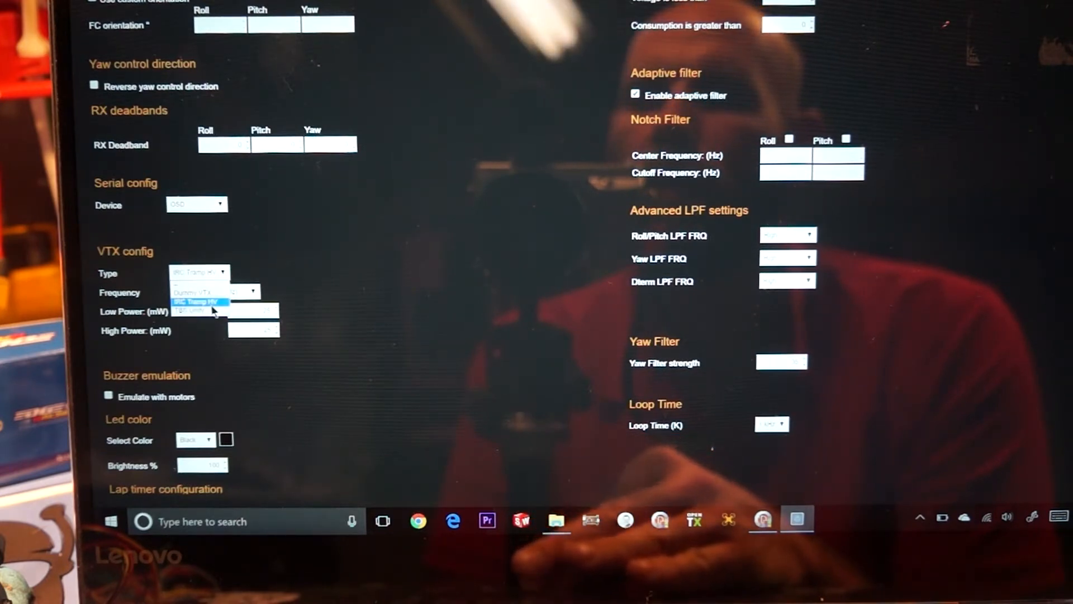
click(199, 302)
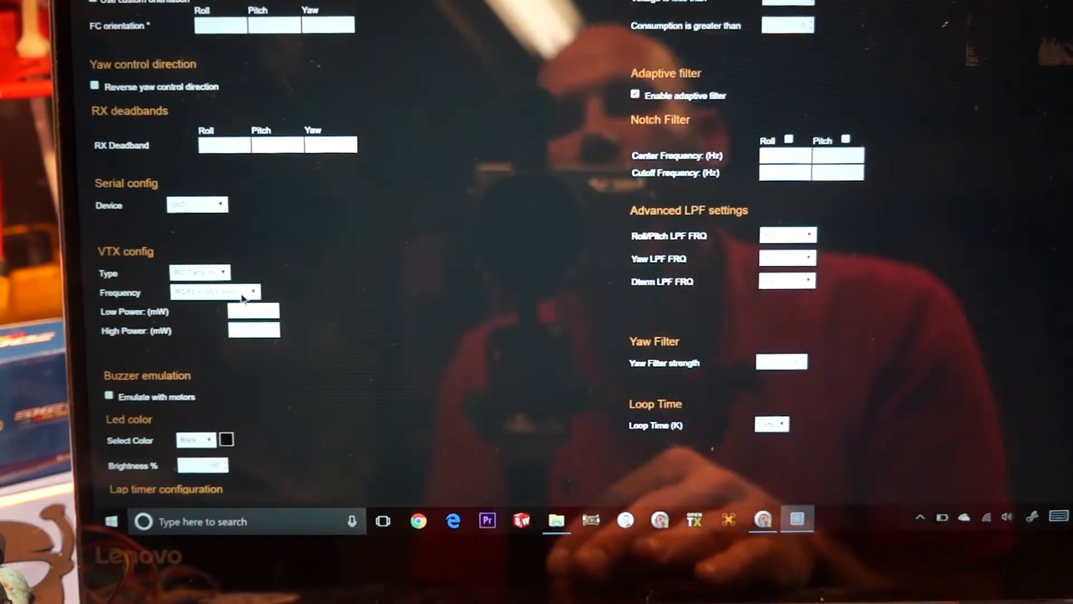
mouse_move(349, 194)
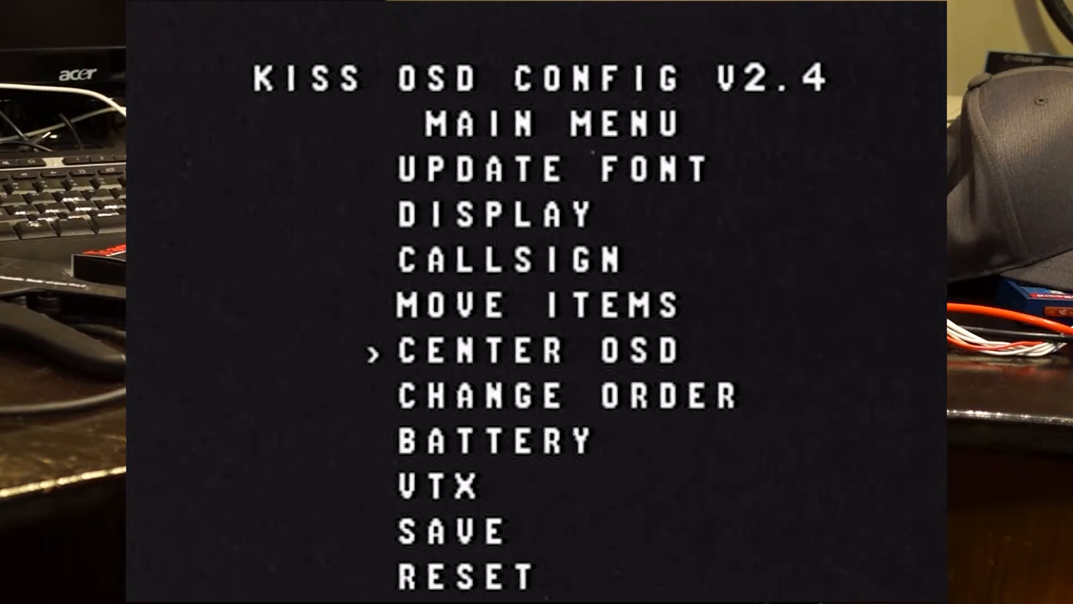
- Move the OSD main menu cursor down from Center OSD to the VTX entry
key(Down)
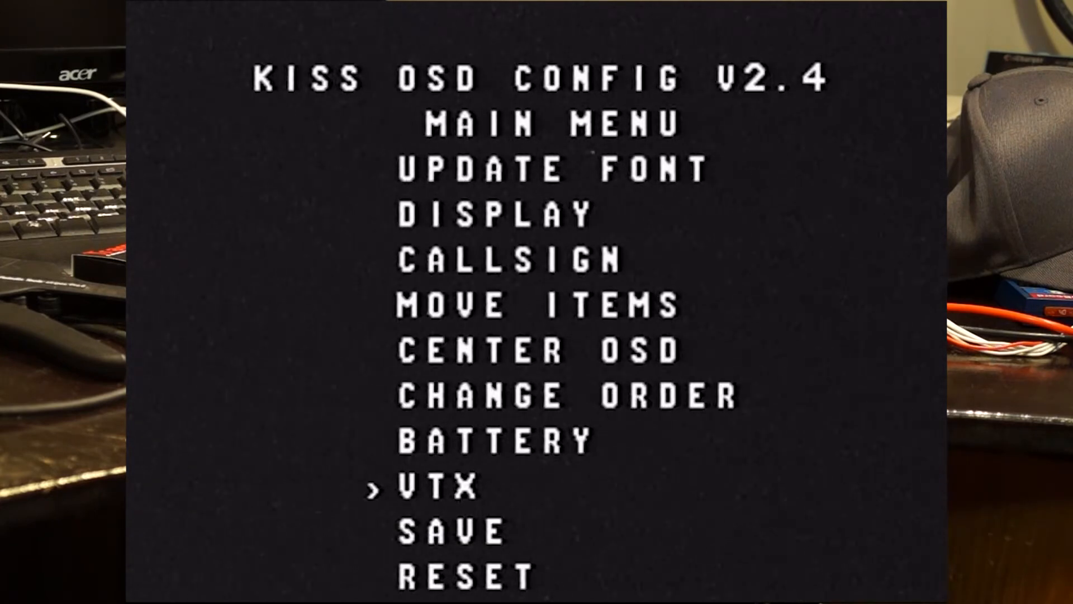
key(down)
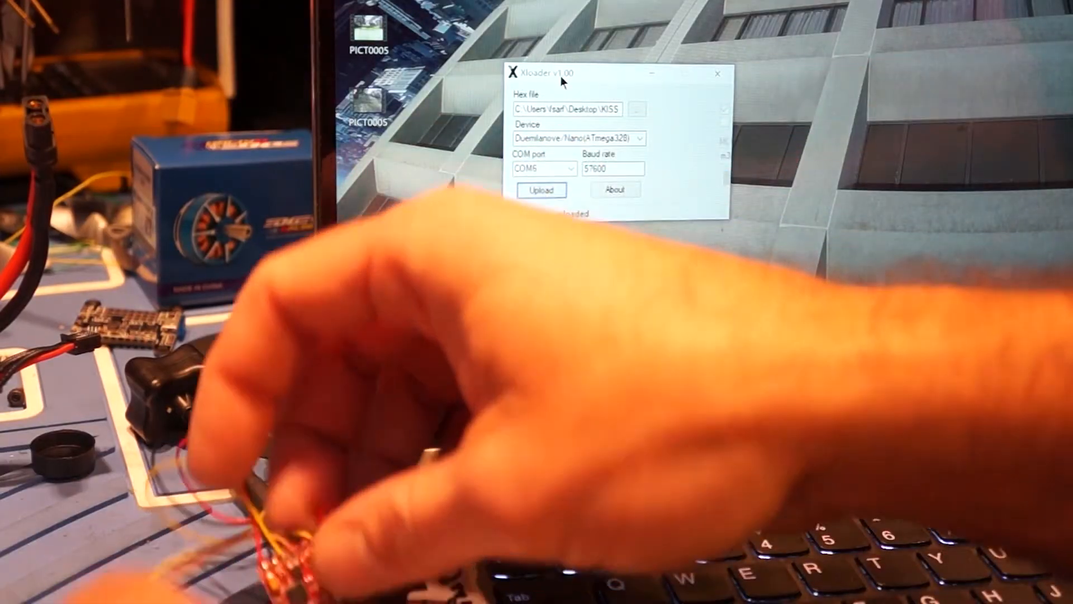
- Upload the KISS hex to the Duemilanove/Nano board on COM6, reaching 29718 bytes
click(541, 190)
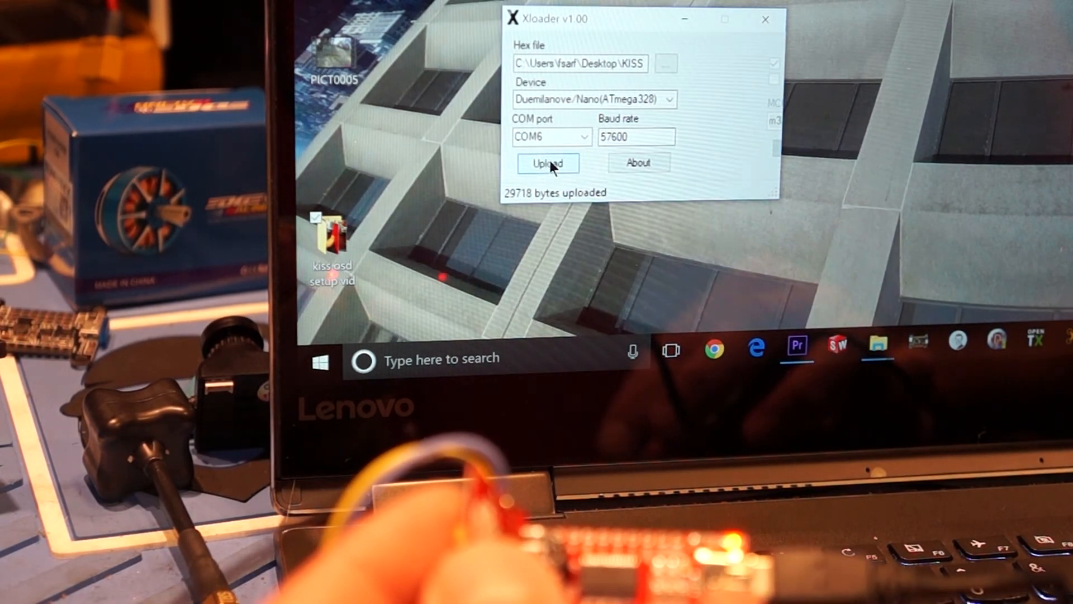
- Upload the 29,718-byte hex to the board, then browse for the KISS OSD V2.4 RC4.3 hex file
click(548, 163)
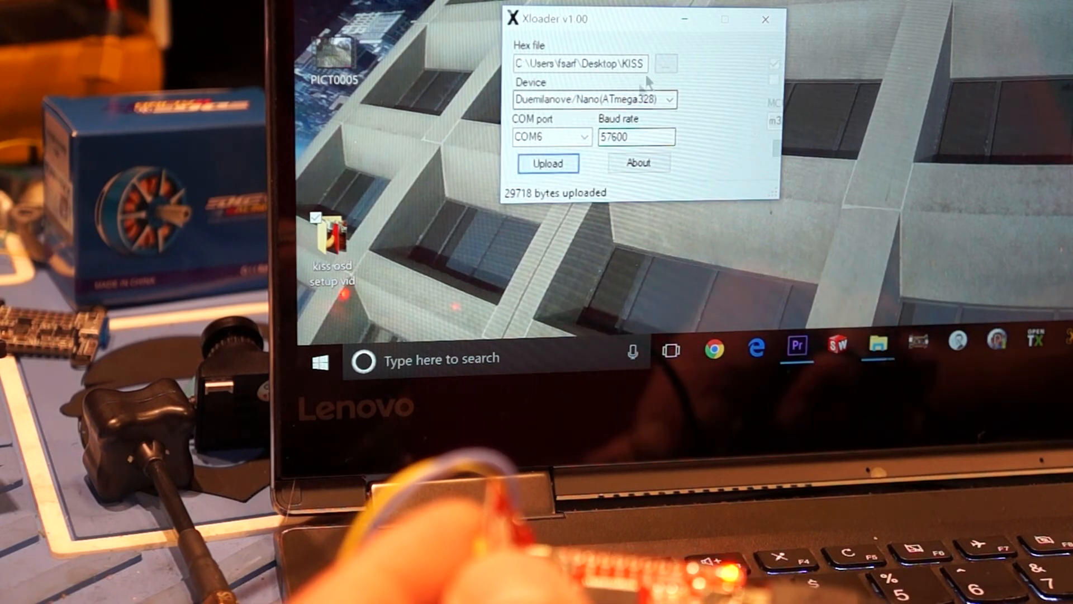
click(665, 63)
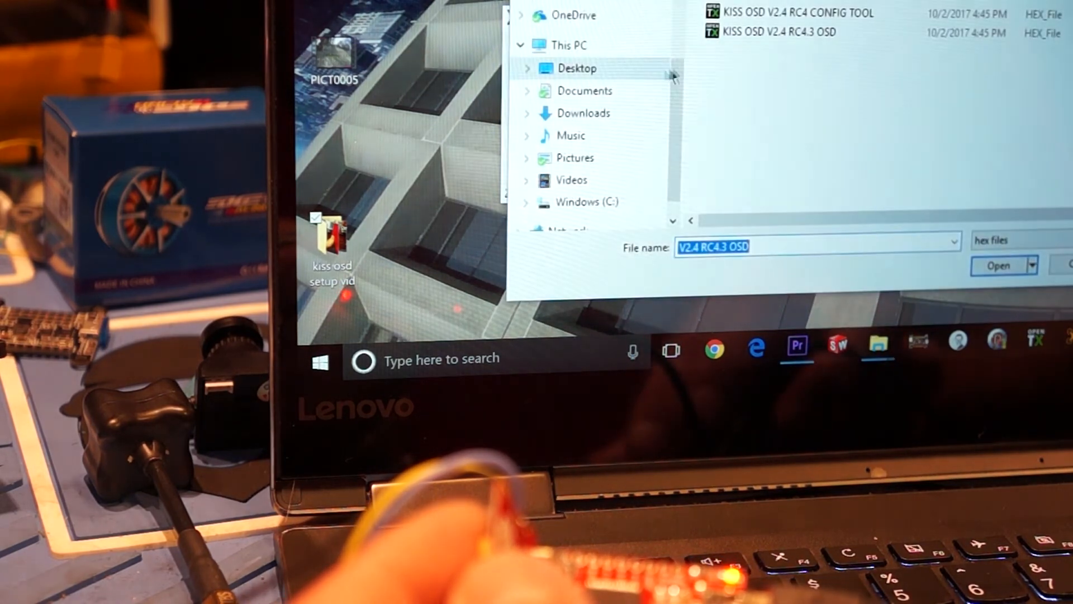